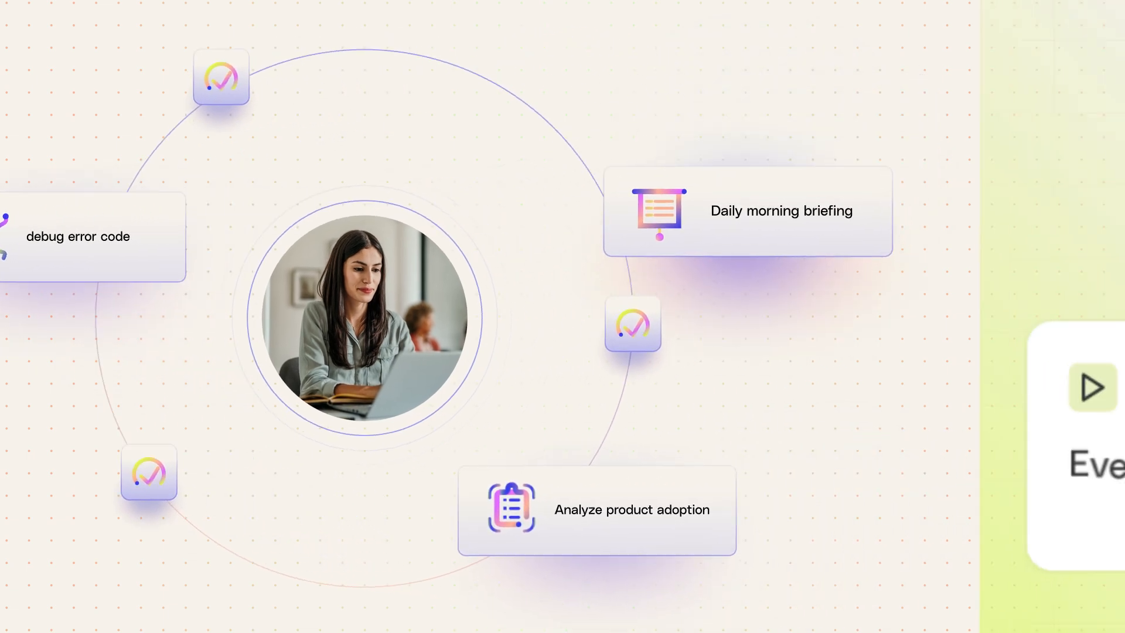
- Switch to Chat and enter 'Q2 Inventory Planning' in the Assistant prompt
left_click(747, 210)
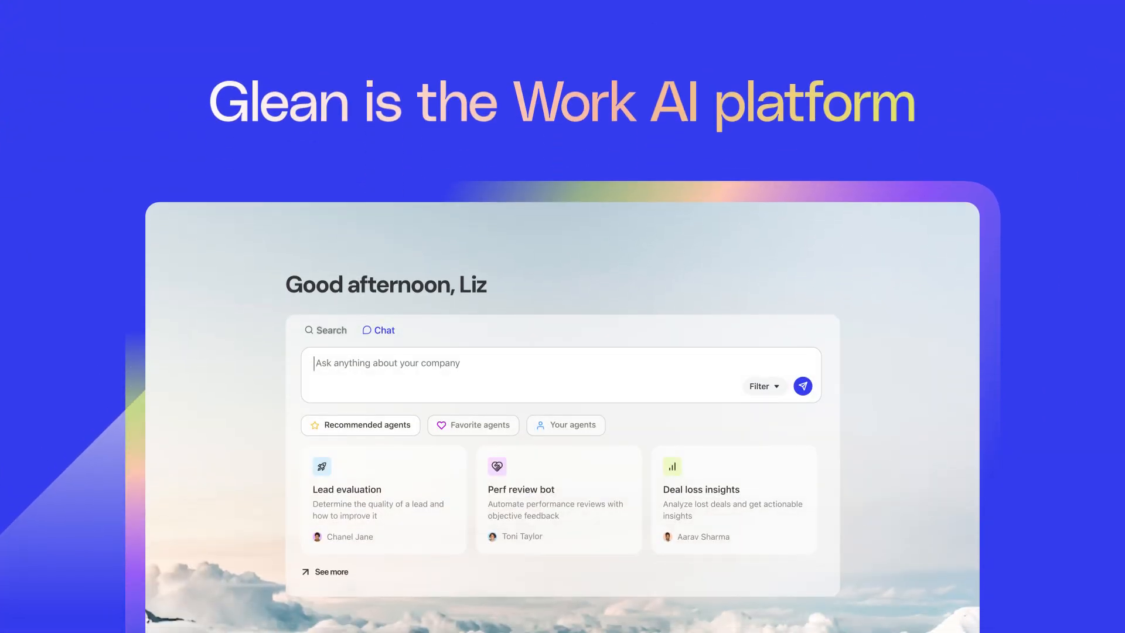
type("Q2 Inventory Planning")
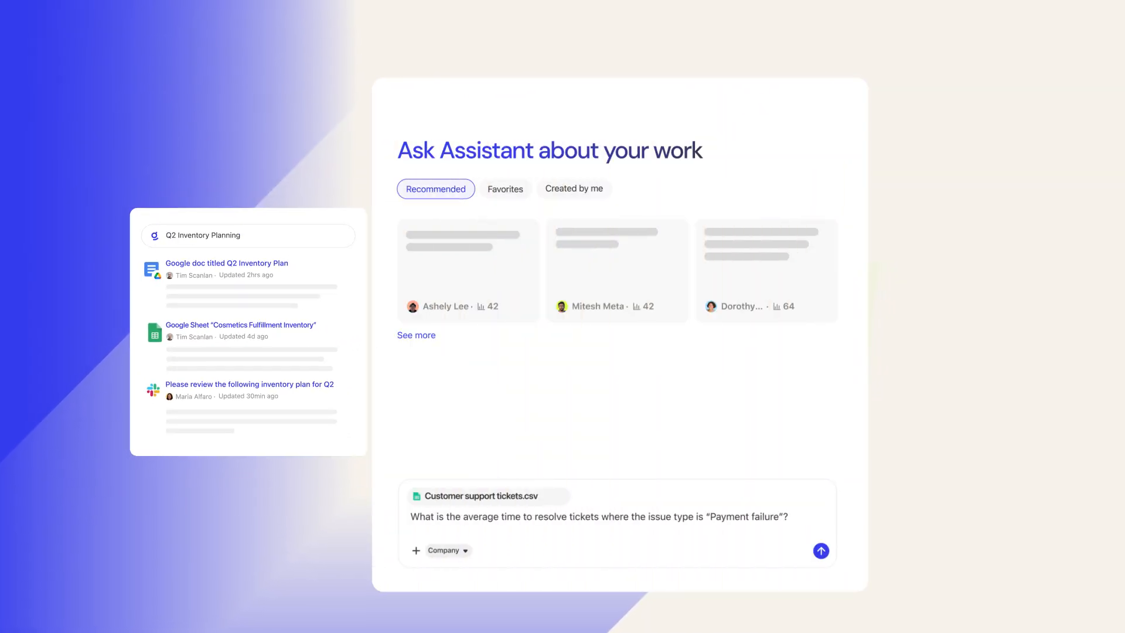
- Run the Incident Postmortem Report Creation agent for the payment processing outage
left_click(820, 550)
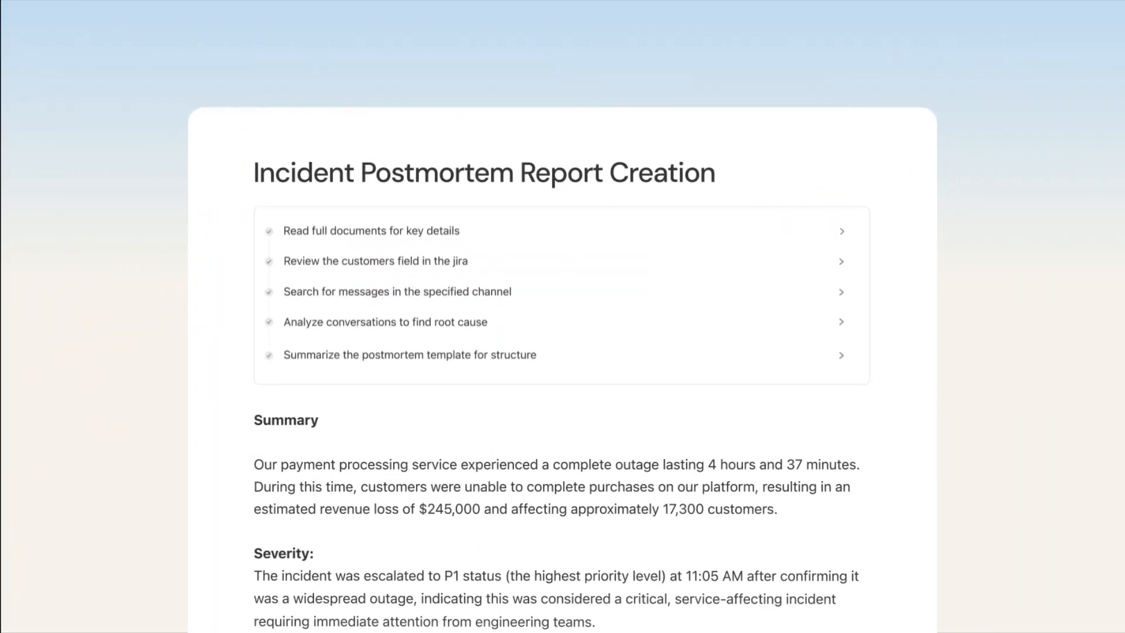
- Scroll down the postmortem report past the scheduled workflow to the Frasier Automotive Sales Agent request
scroll("down", 3)
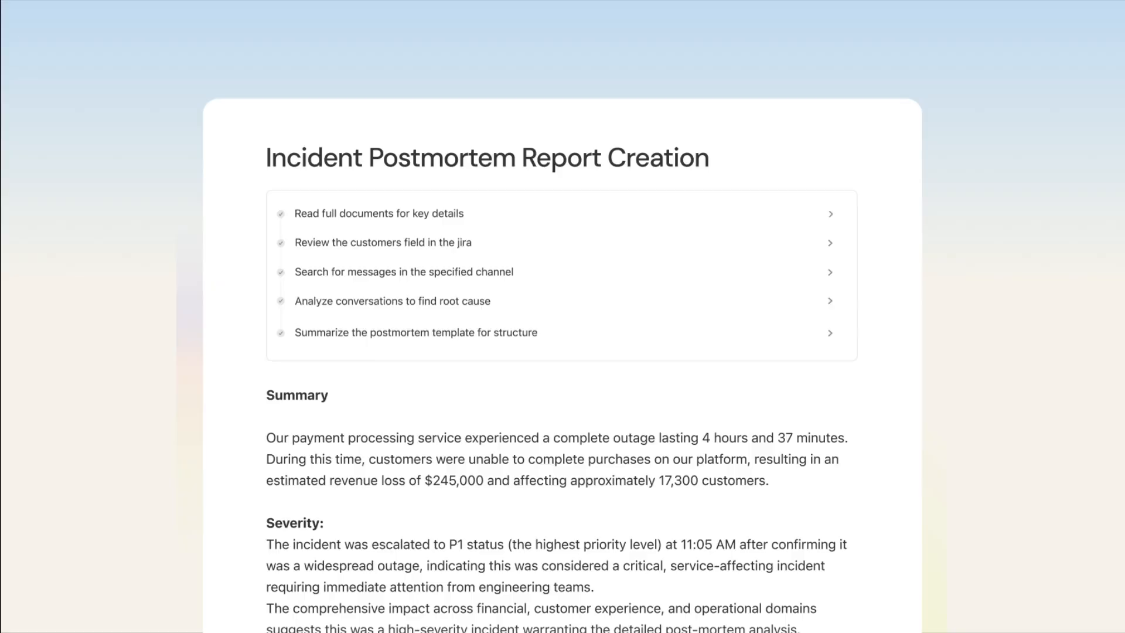
scroll("down", 3)
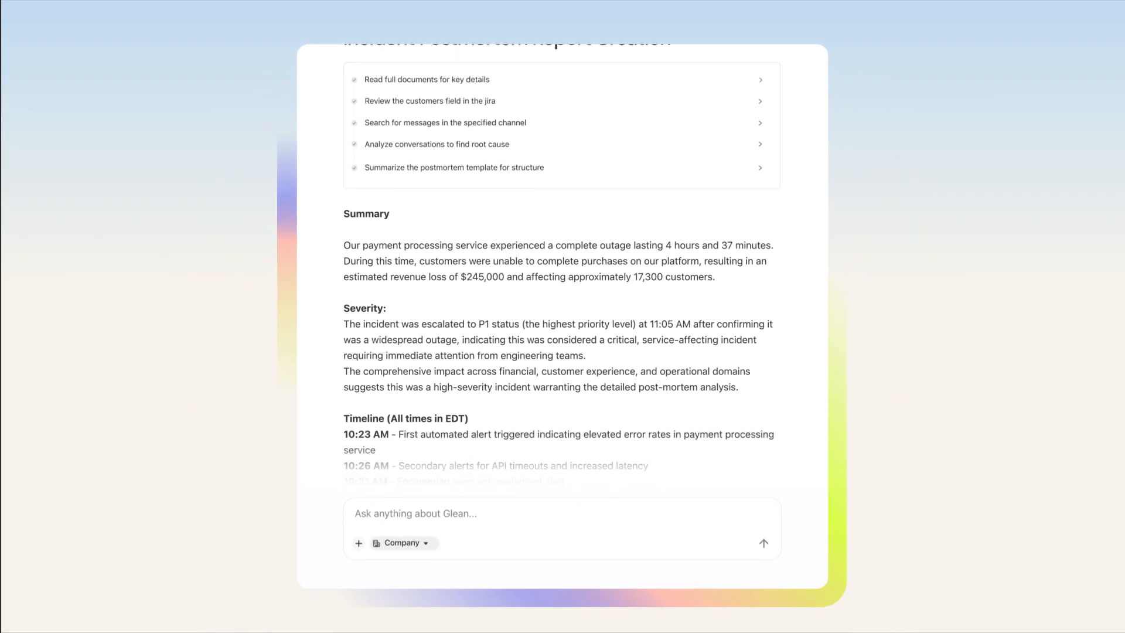
scroll("down", 3)
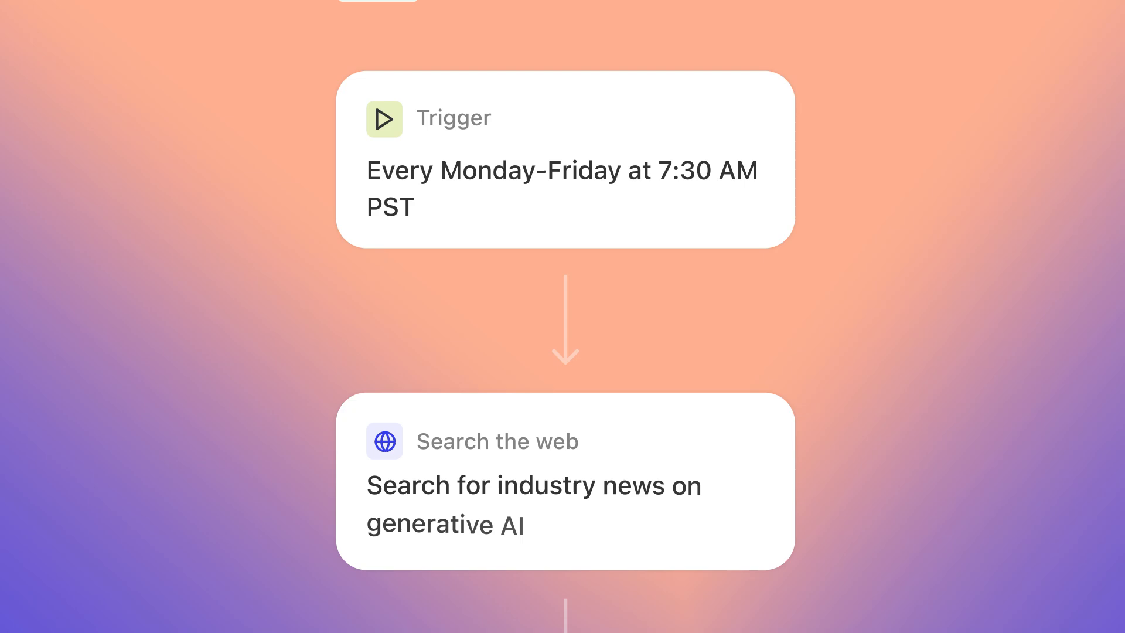
scroll("down", 3)
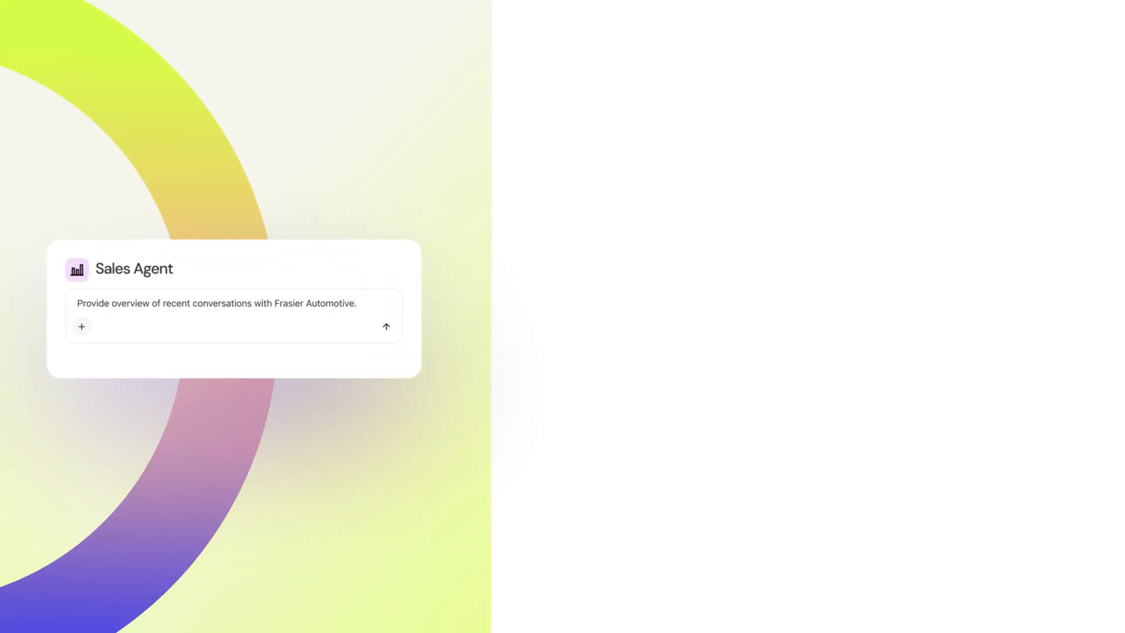
- Run Support Ticket Resolution Steps, then set up Incident Postmortem Report Creation for Jira INC-2097
left_click(386, 326)
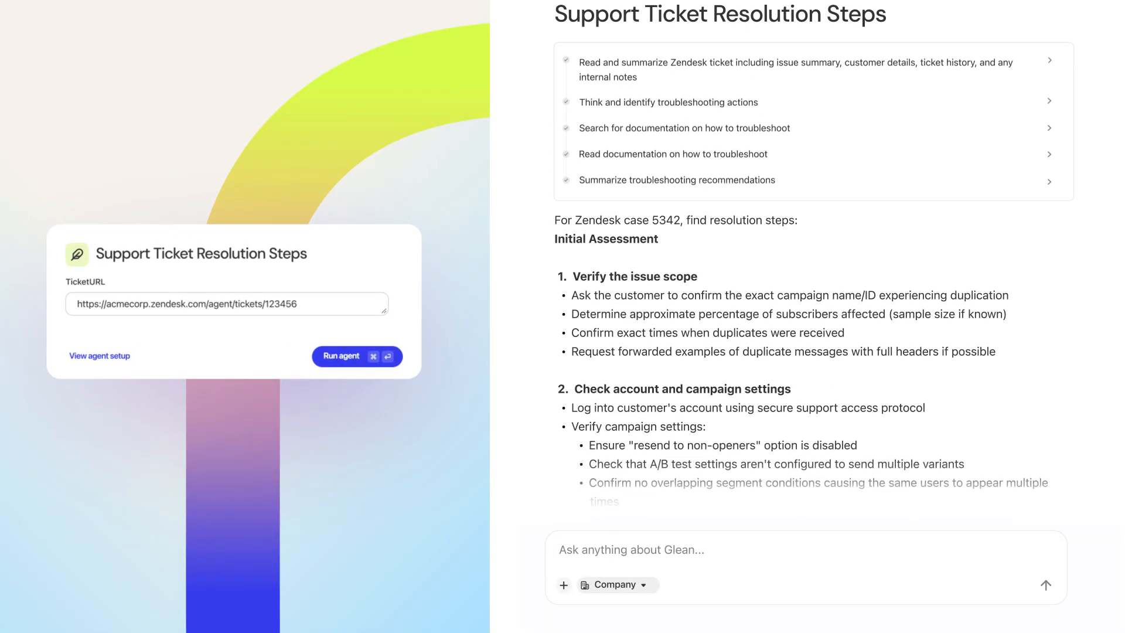
left_click(357, 356)
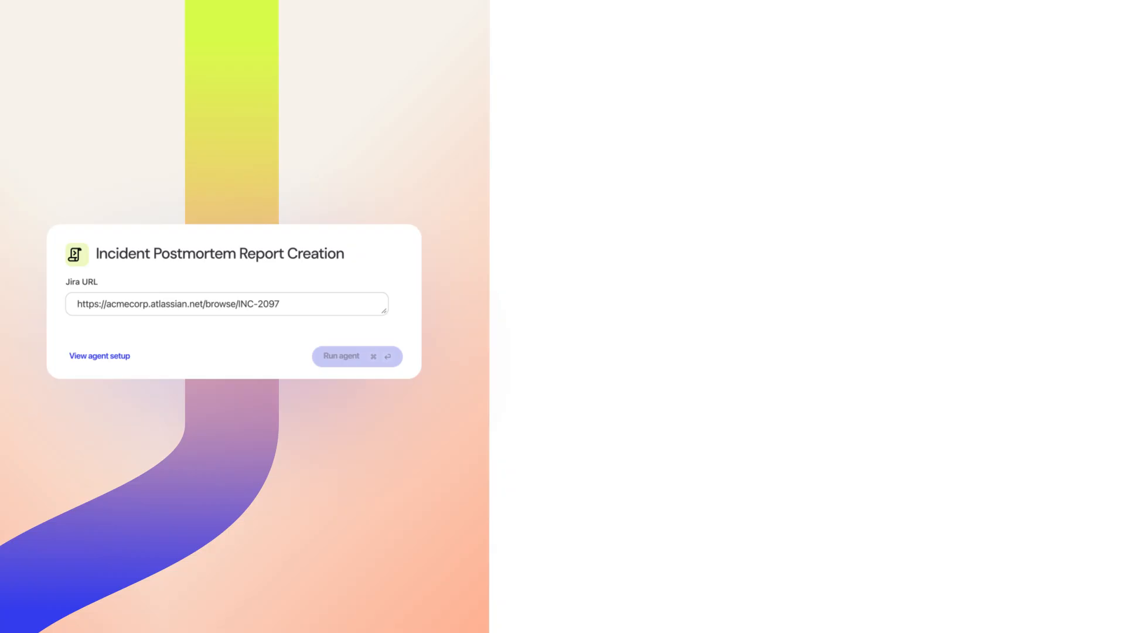
left_click(342, 356)
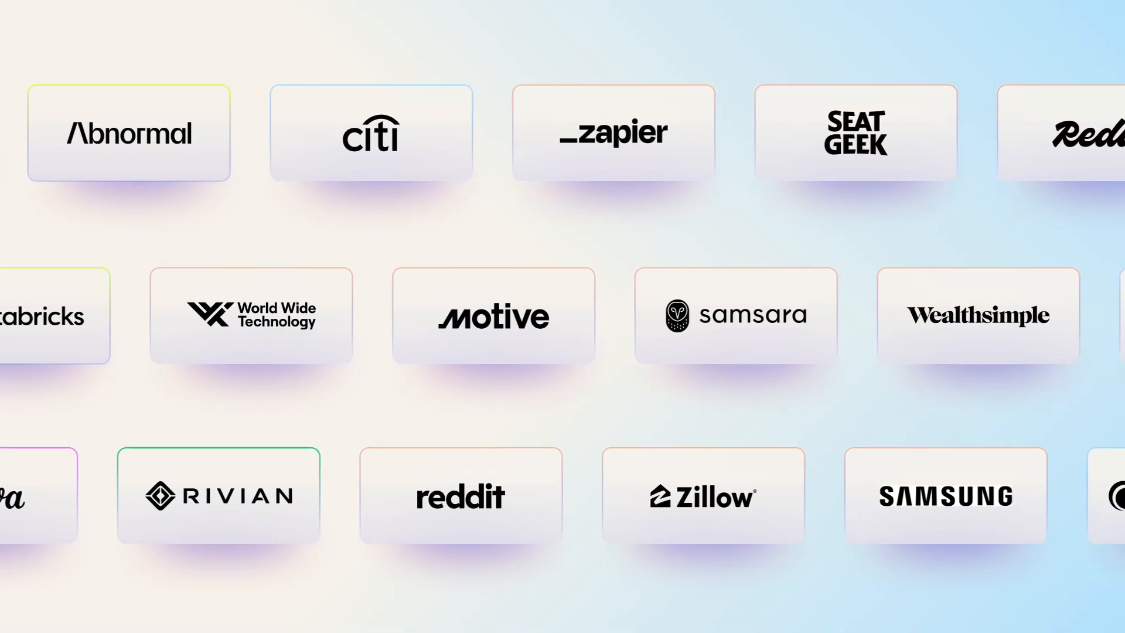
- Scroll the customer logo wall left to reveal Redis, Databricks and Crunchyroll
scroll("left", 3)
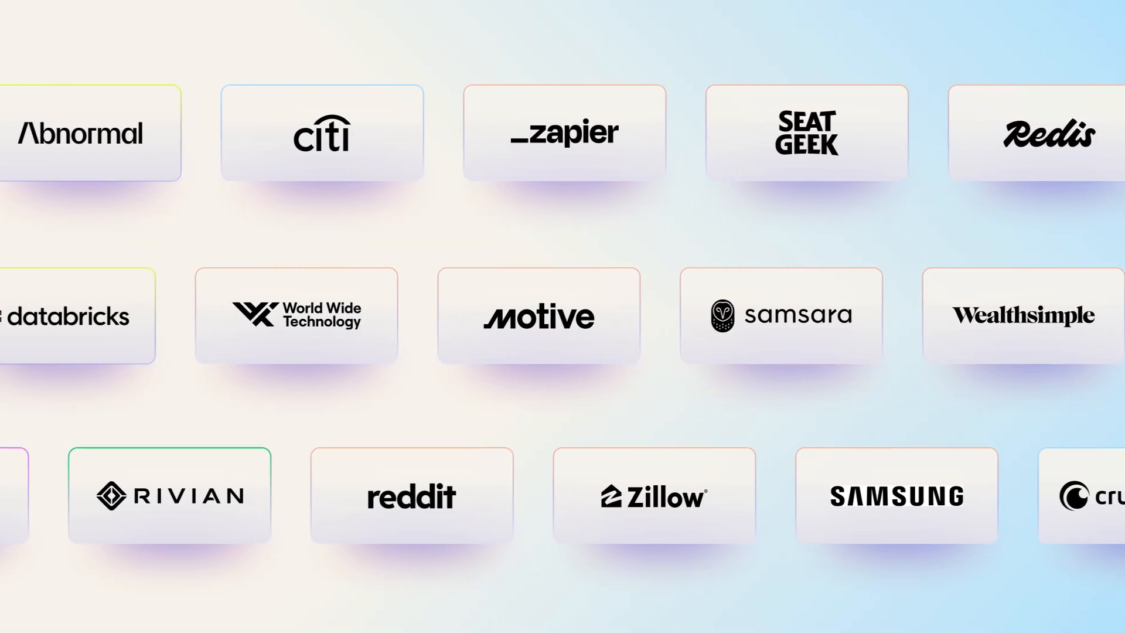